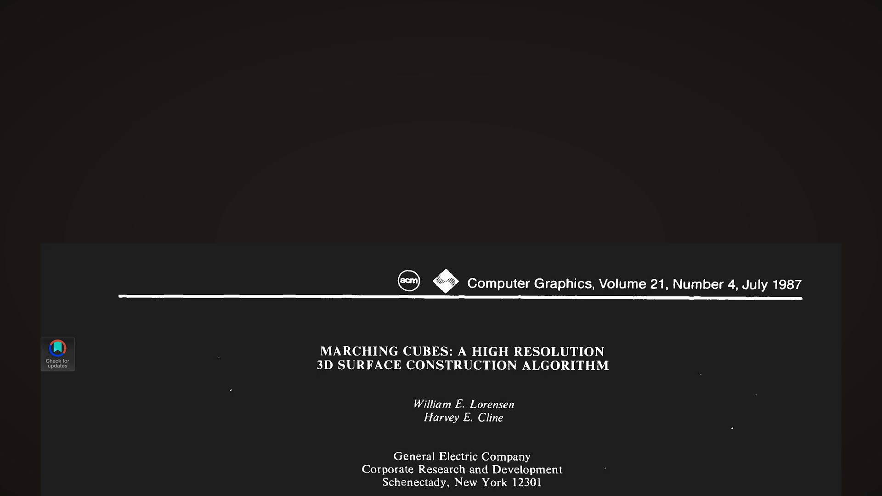
{"action": "scroll", "scroll_direction": "down", "scroll_amount": 3}
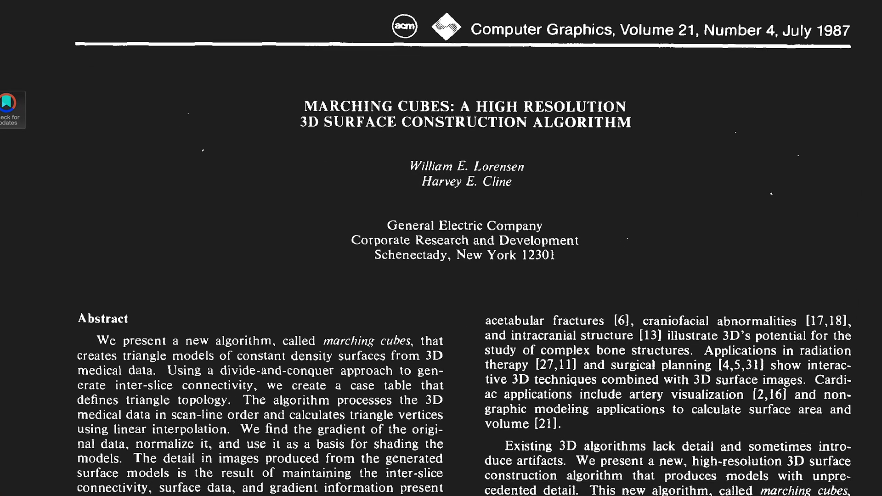